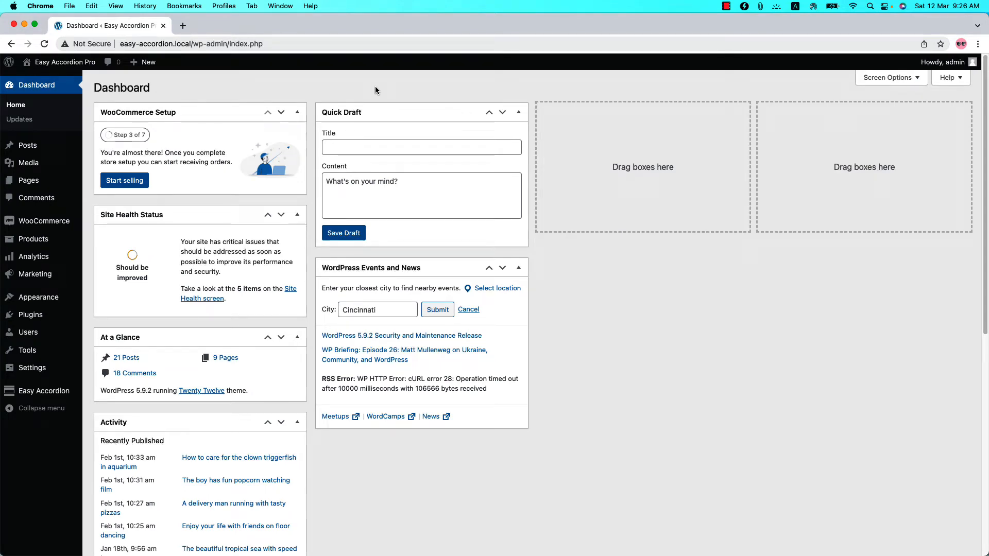
pyautogui.moveTo(36, 395)
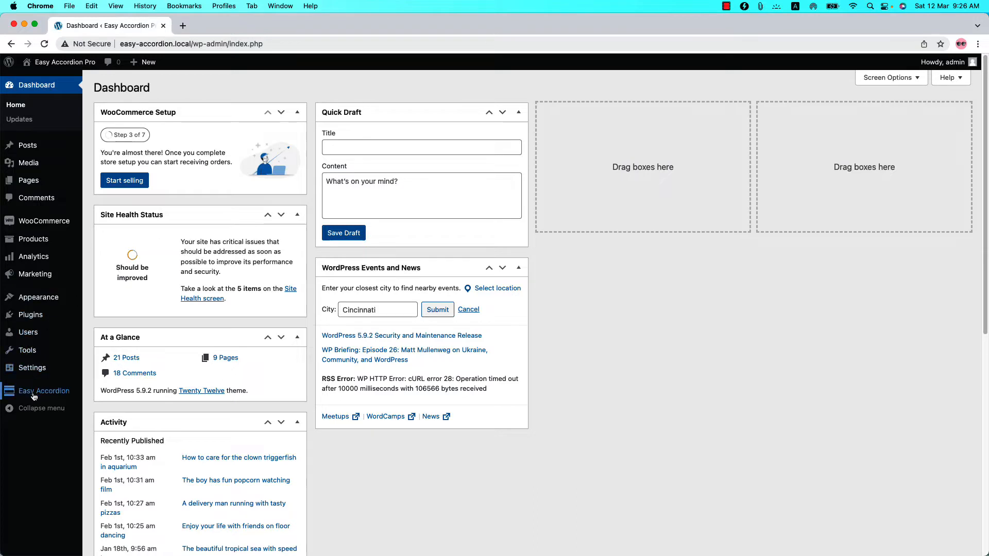
# Step: Go to Easy Accordion > Accordion Groups and start a new accordion group via Add New
pyautogui.click(44, 391)
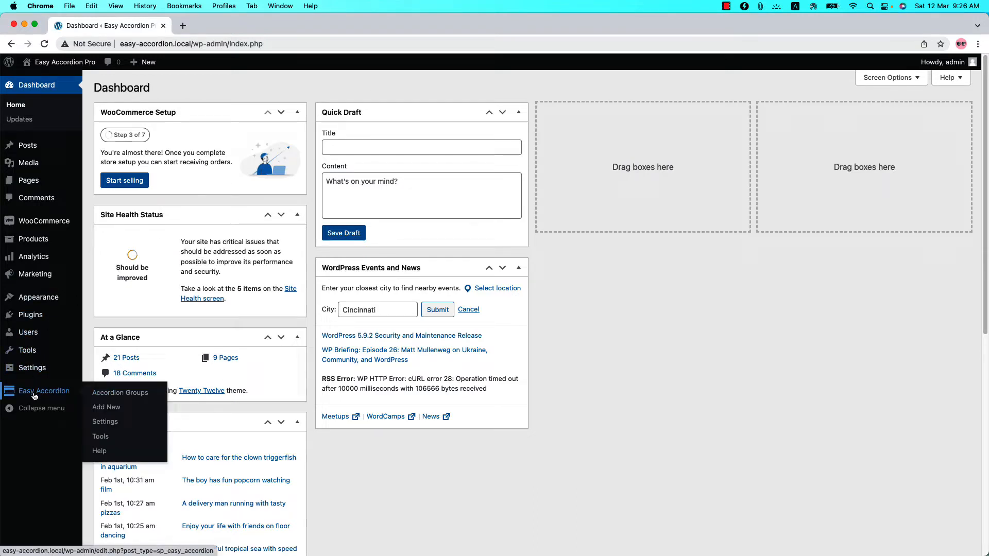
pyautogui.click(120, 392)
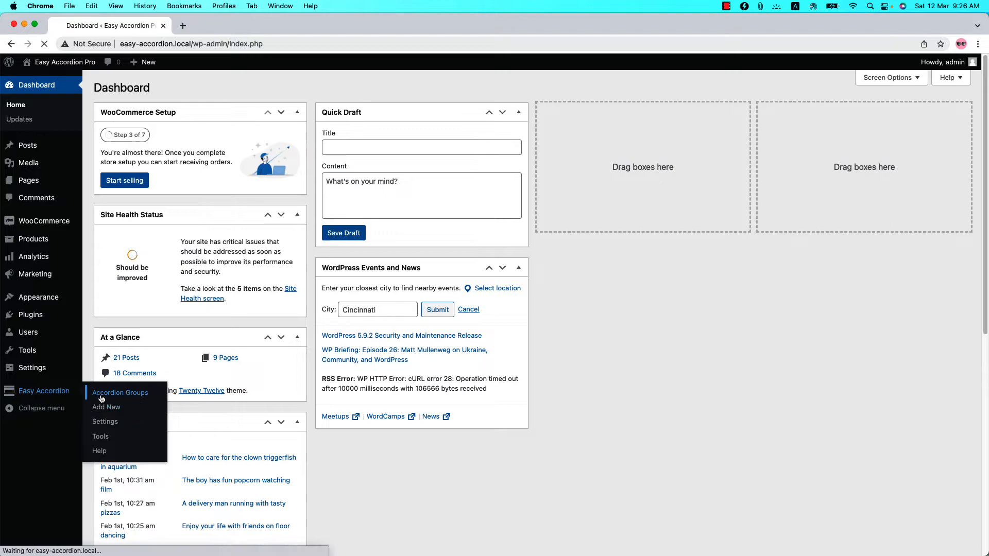
pyautogui.click(120, 393)
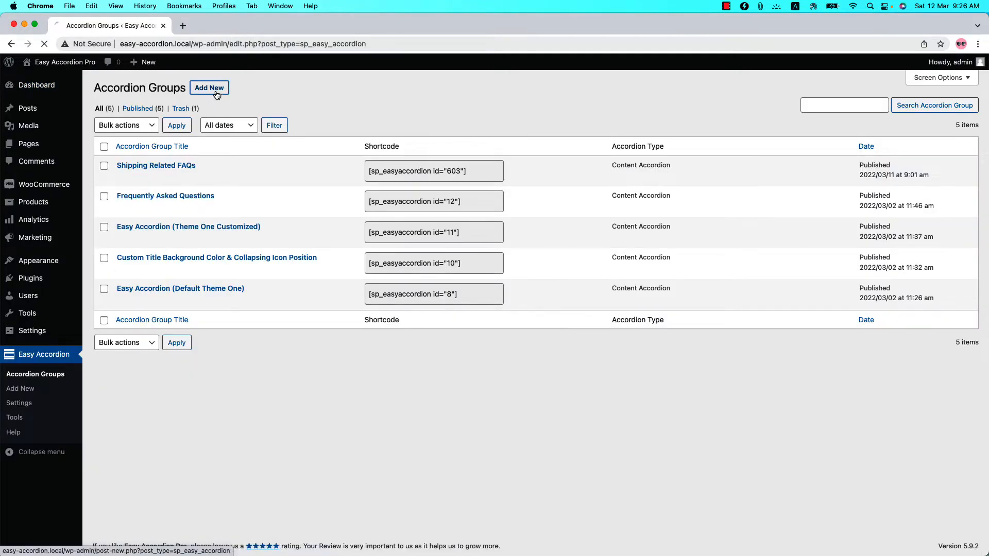
pyautogui.click(209, 88)
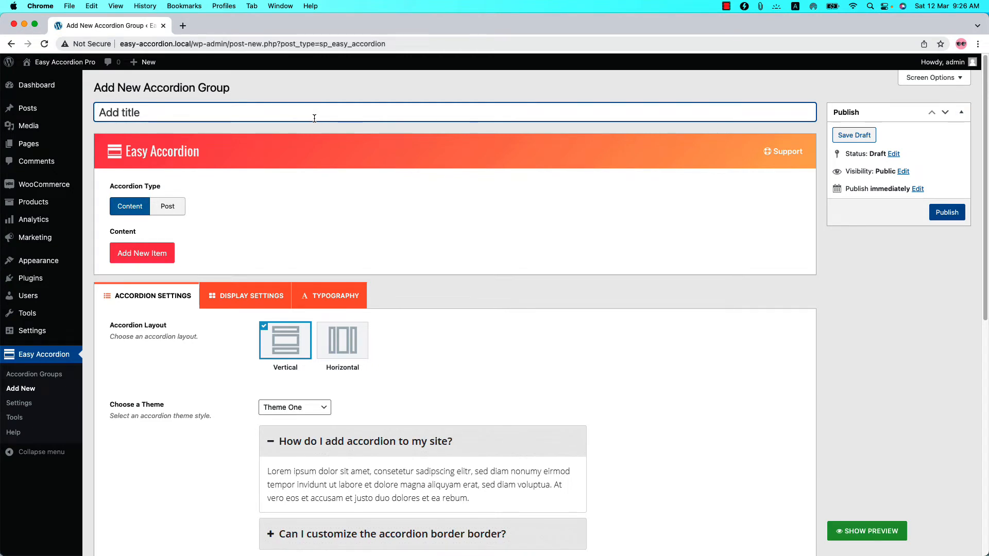
# Step: Open the Frequently Asked Questions group and move down to its settings tabs
pyautogui.click(34, 373)
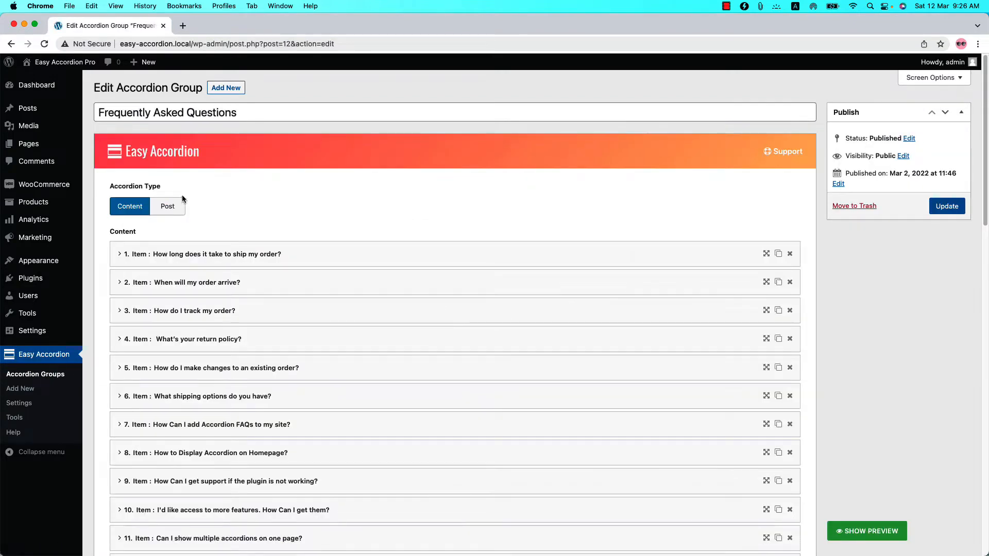
pyautogui.moveTo(269, 326)
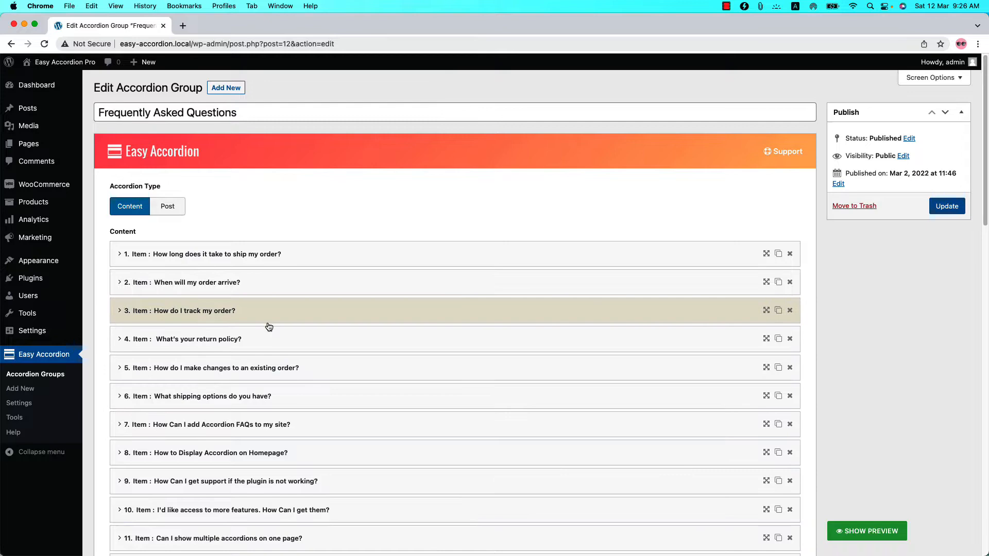
pyautogui.scroll(-3)
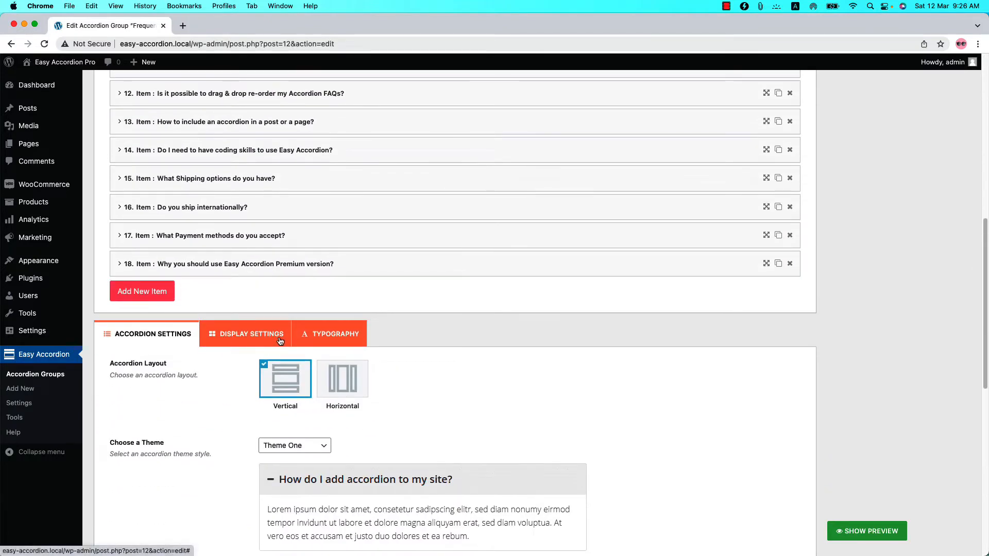
pyautogui.moveTo(332, 334)
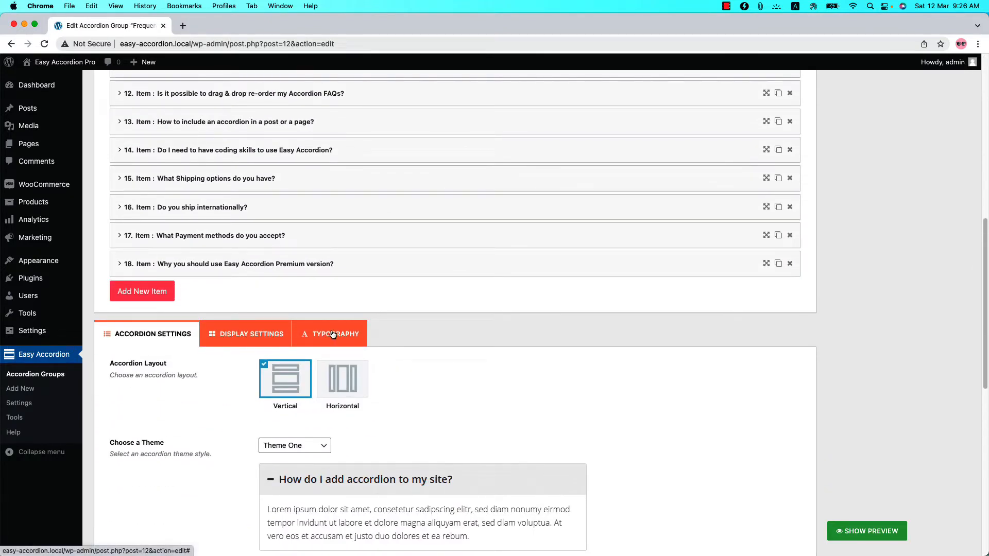
# Step: Show the Typography settings and reach the Item Title Font family choices
pyautogui.click(334, 334)
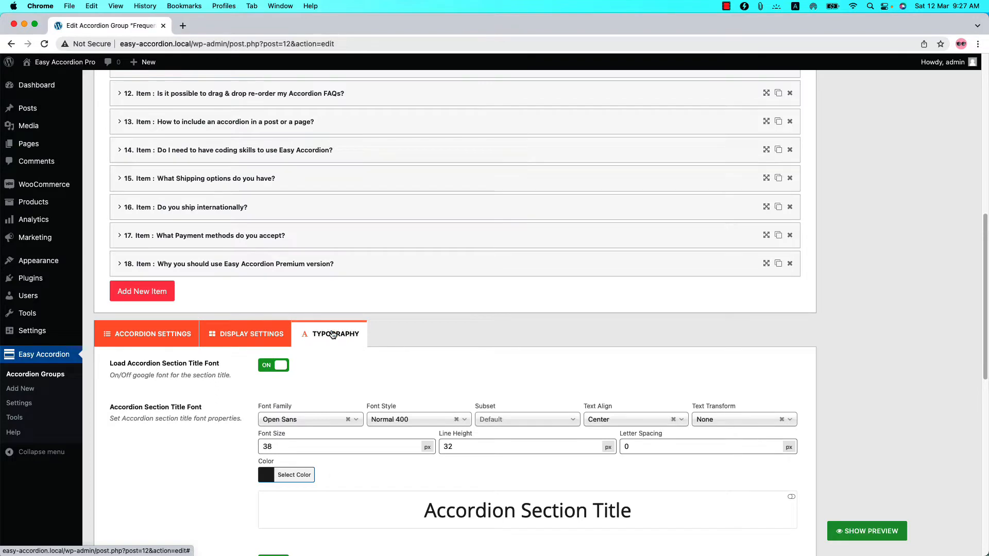
pyautogui.scroll(-3)
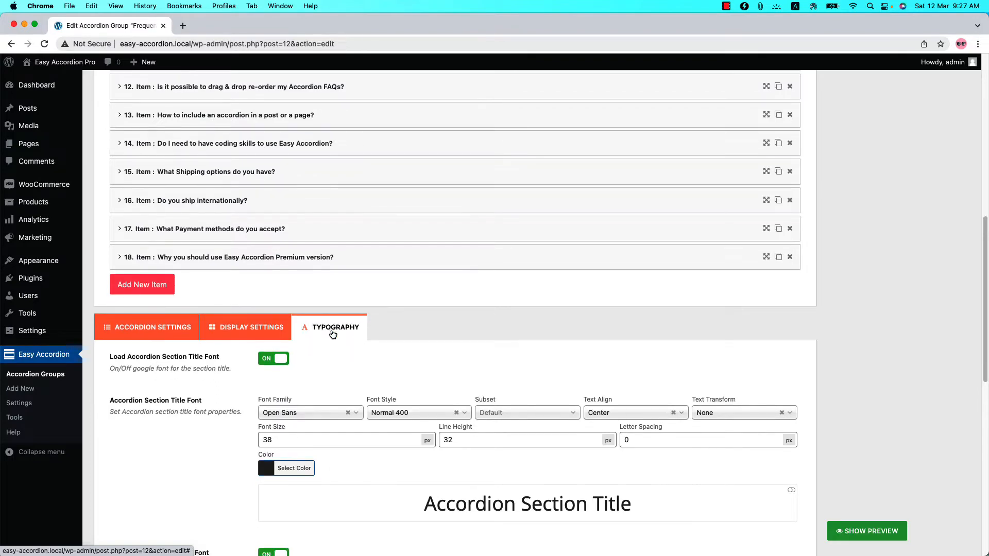
pyautogui.scroll(-3)
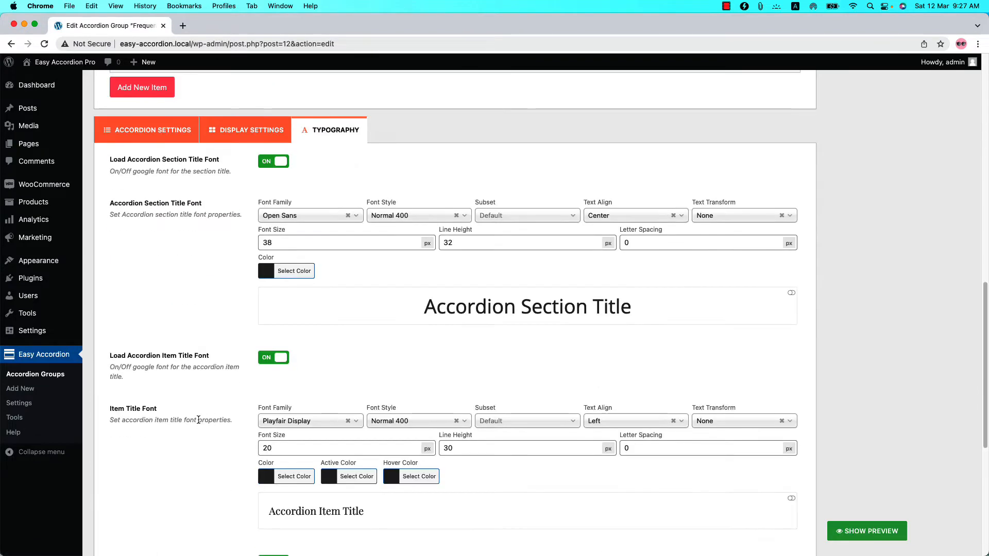
pyautogui.scroll(-3)
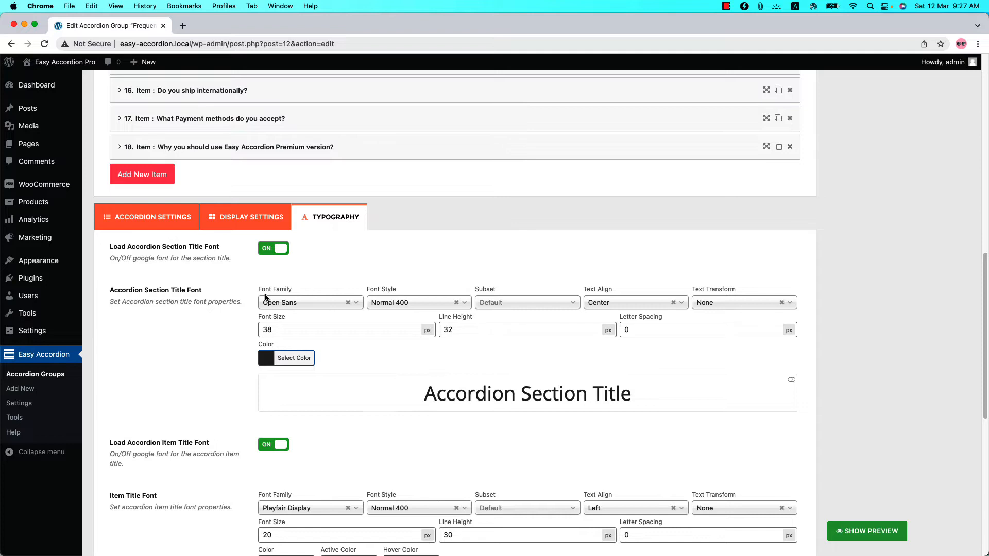
pyautogui.scroll(-3)
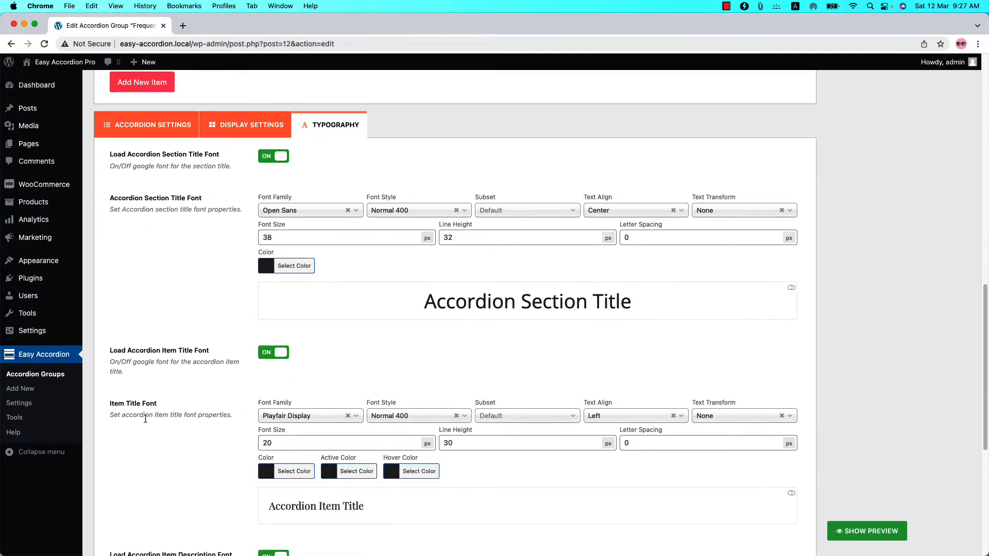
pyautogui.moveTo(158, 409)
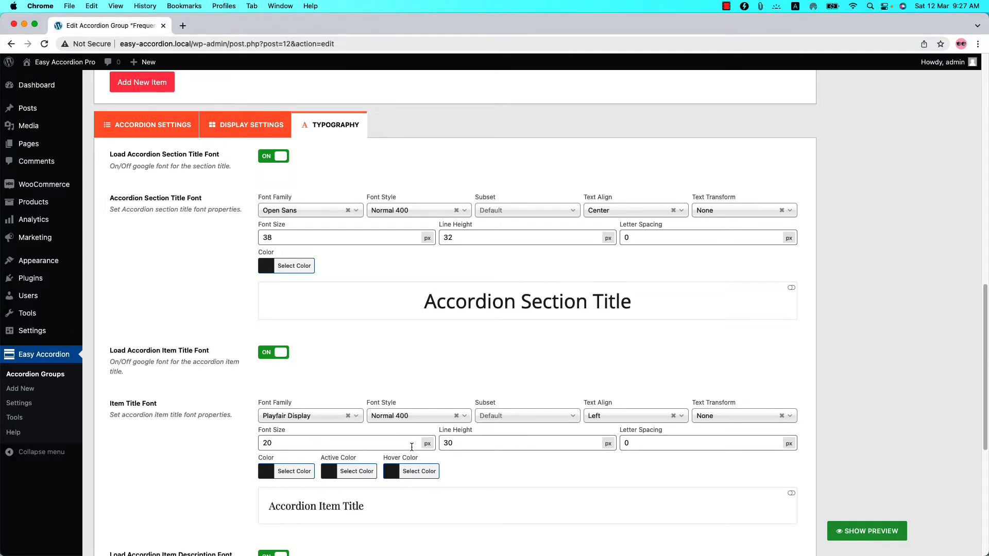
pyautogui.moveTo(314, 477)
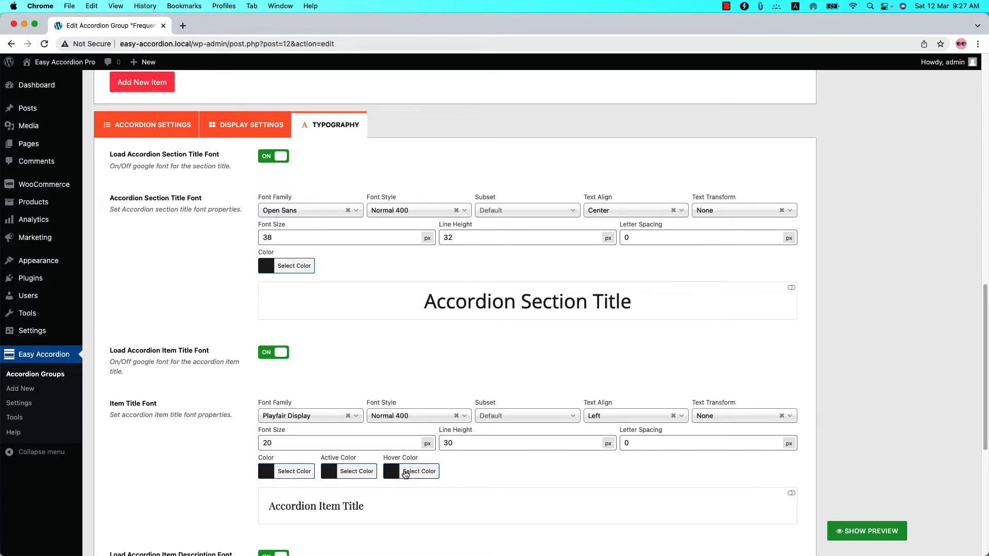
pyautogui.click(309, 416)
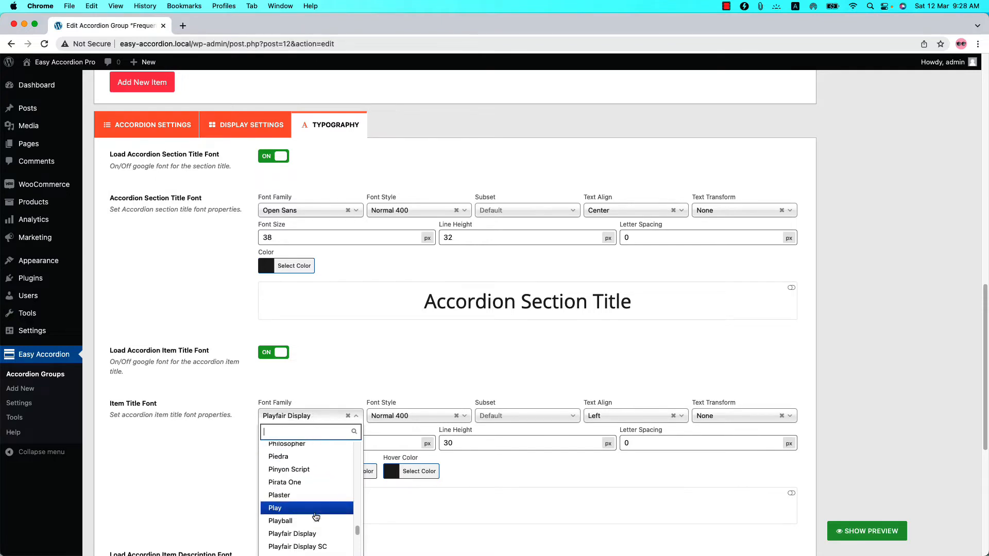
# Step: Set the item title font to Oswald at 22 px with a teal colour
pyautogui.write('o')
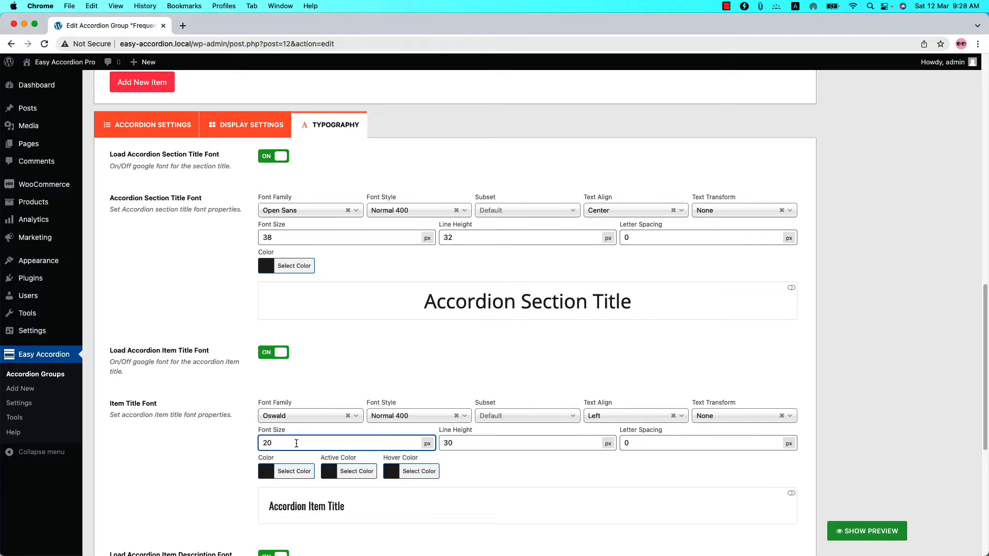
pyautogui.write('22')
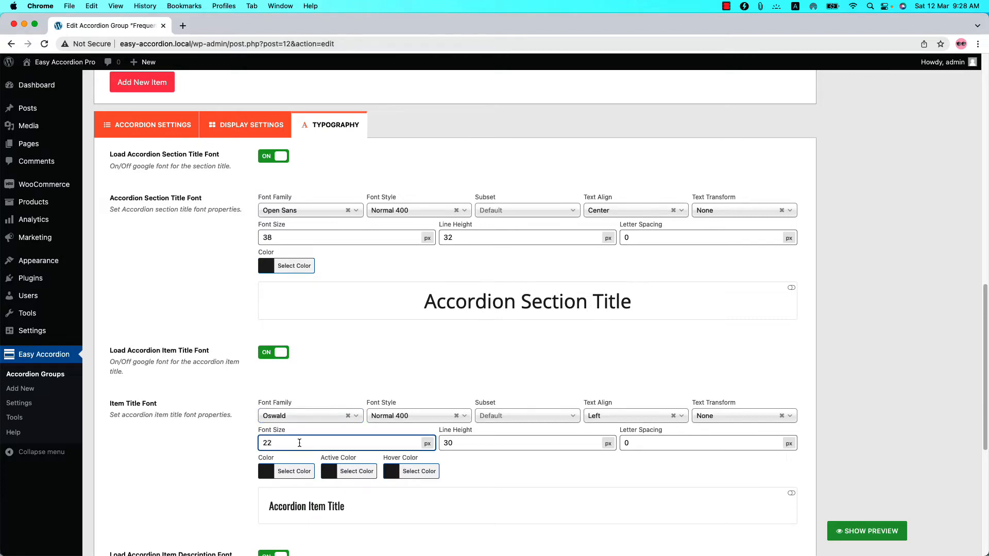
pyautogui.click(294, 471)
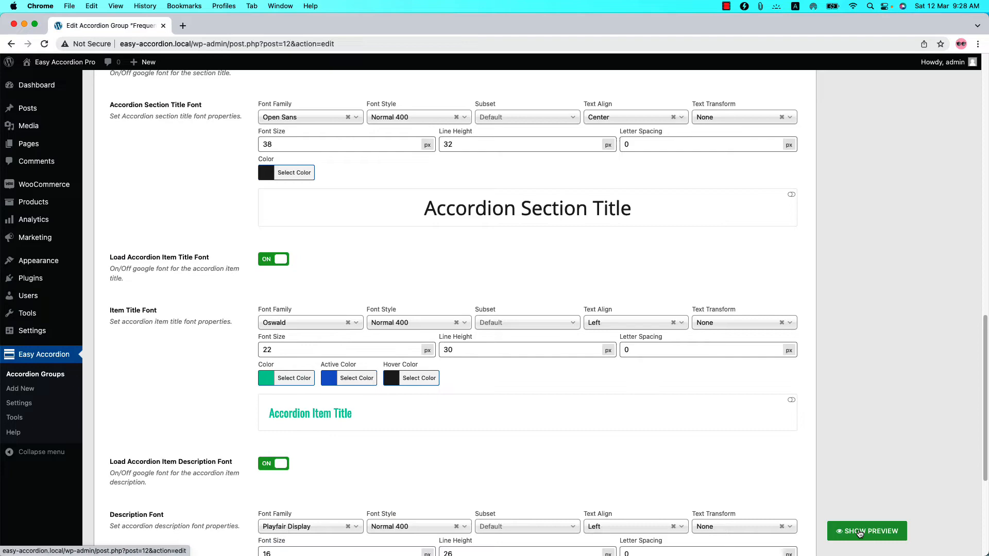
# Step: Show the live preview and toggle the first question to check the new title styling
pyautogui.click(853, 531)
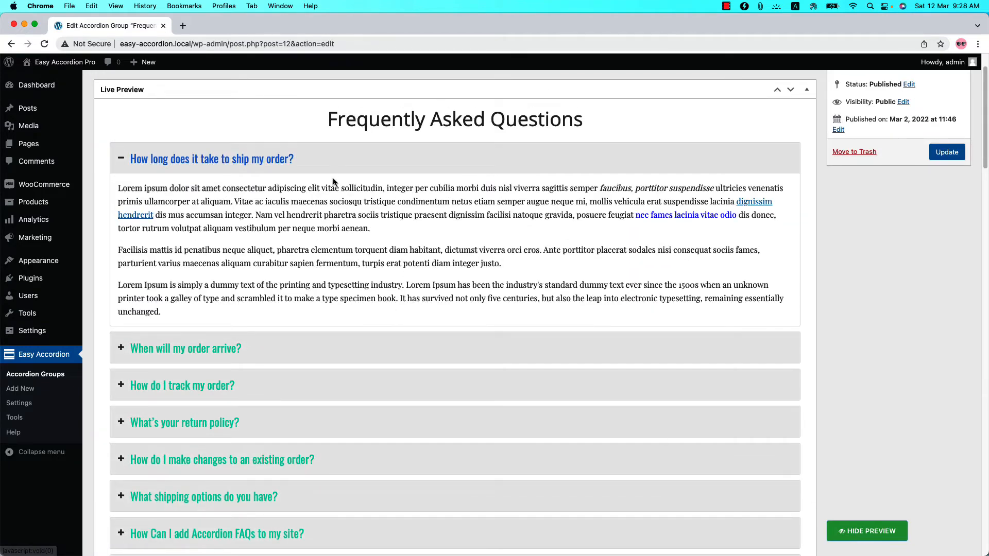
pyautogui.click(212, 159)
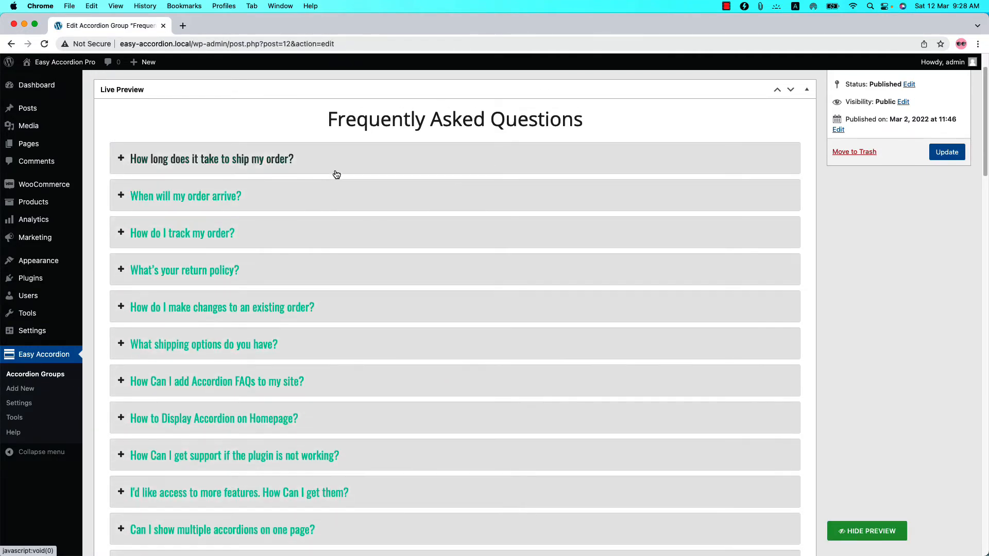
pyautogui.click(212, 159)
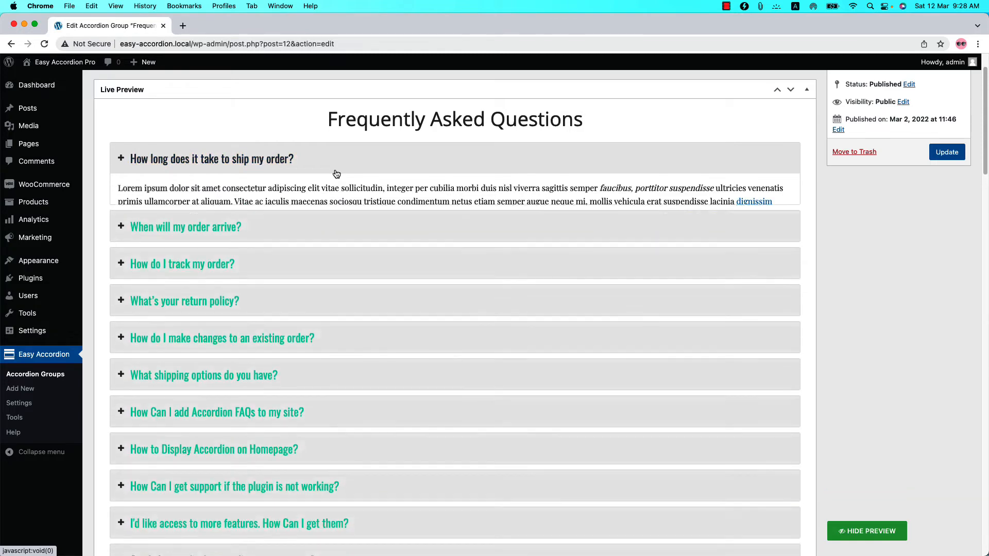
# Step: Change the Description Font family from Playfair Display to Roboto and update the preview
pyautogui.scroll(-3)
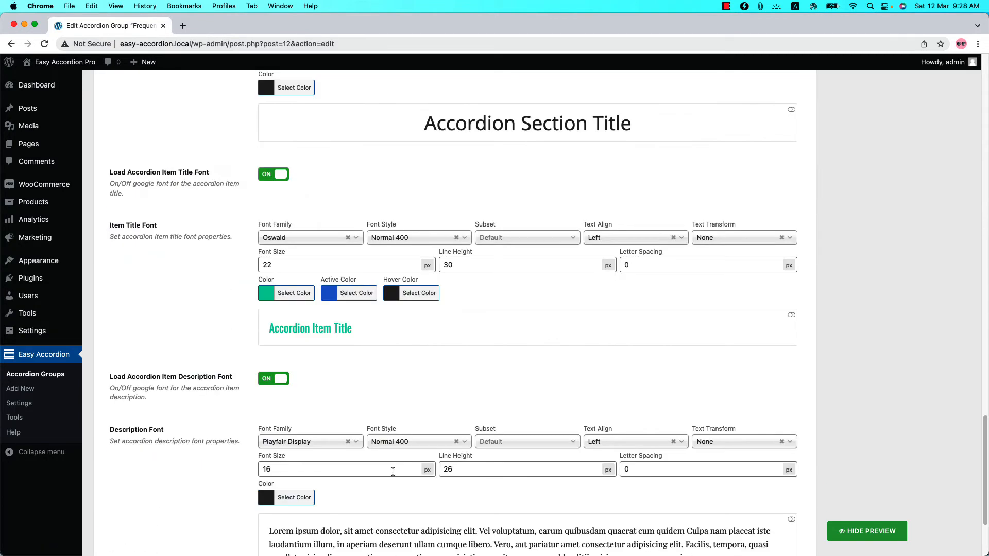
pyautogui.scroll(-3)
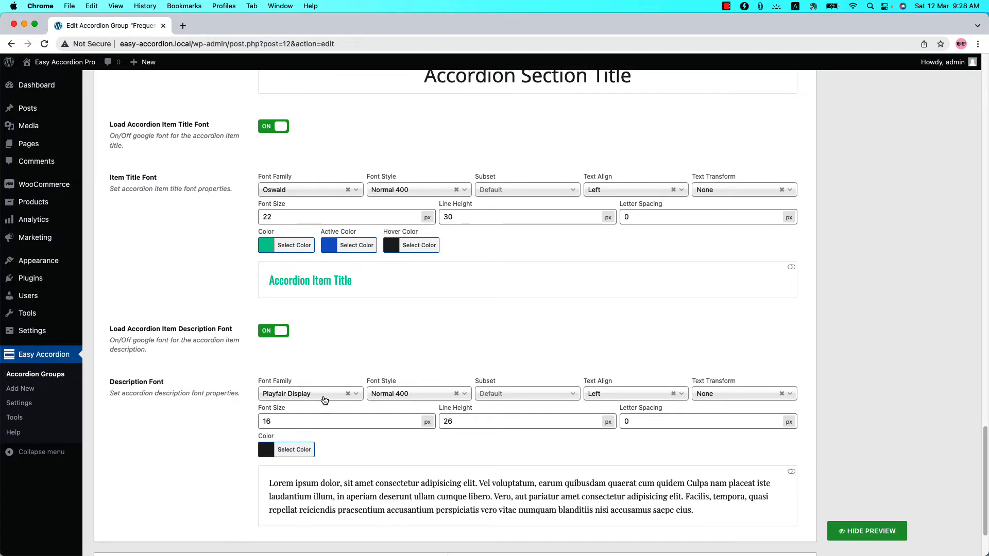
pyautogui.click(309, 393)
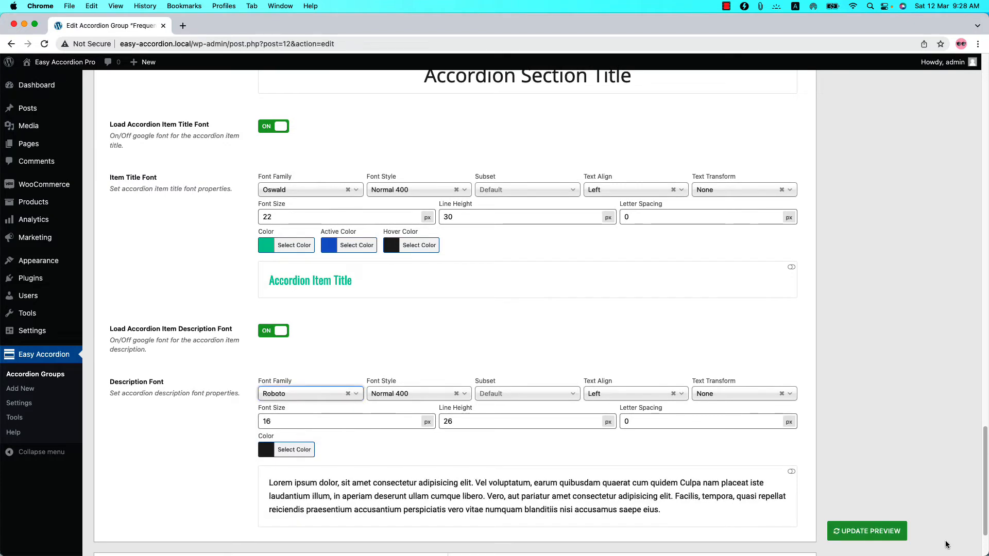
pyautogui.click(867, 530)
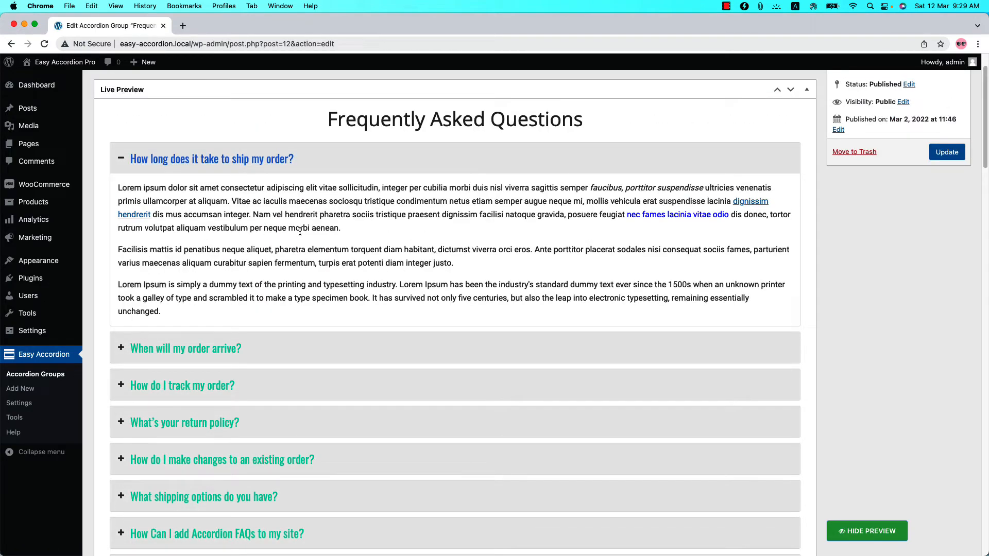
# Step: Update the FAQ accordion group, then create a new page via Pages > Add New
pyautogui.scroll(-3)
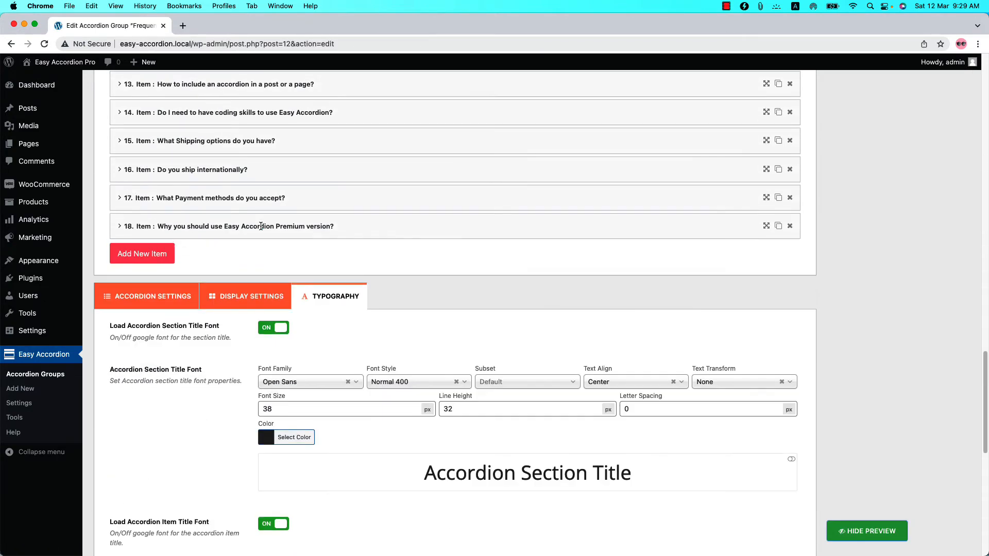
pyautogui.scroll(-3)
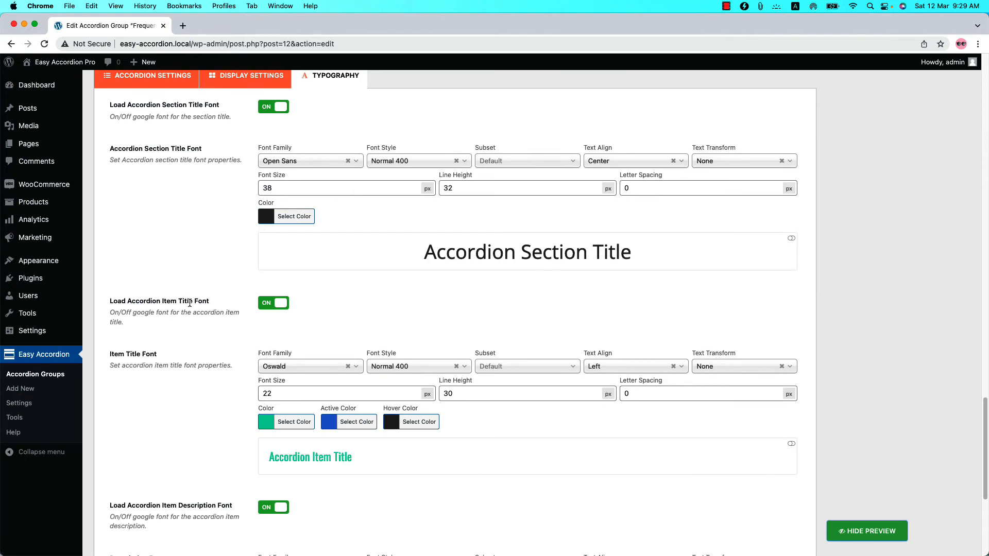
pyautogui.scroll(-3)
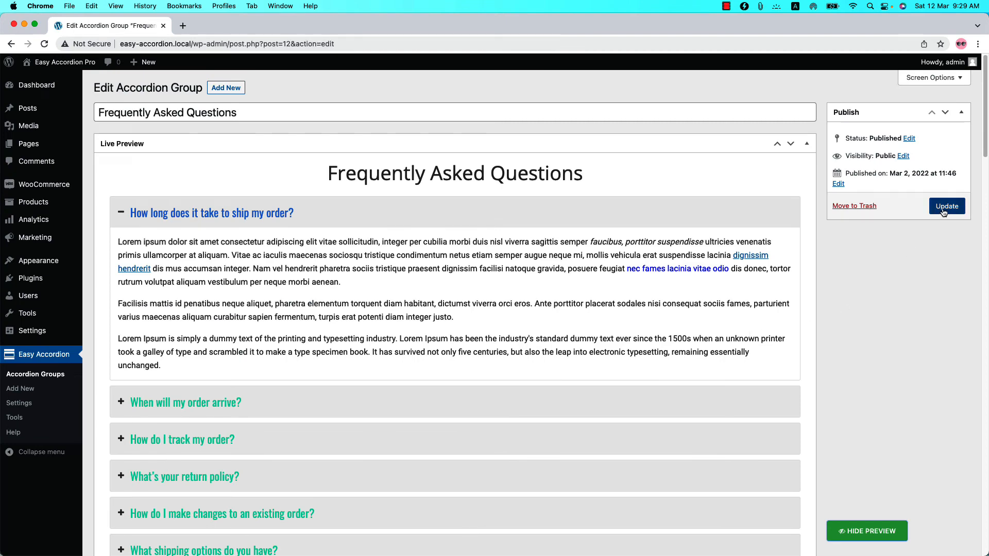
pyautogui.click(946, 205)
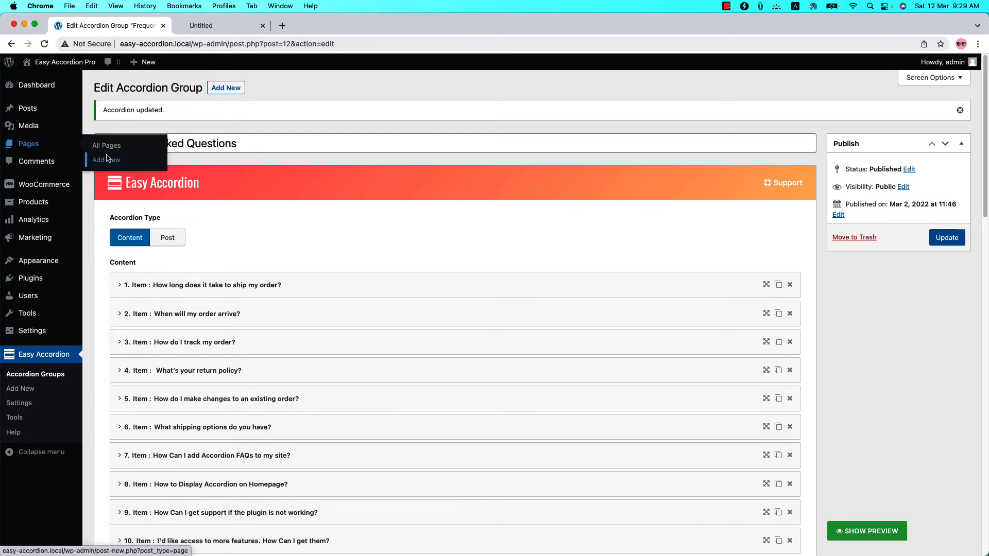
pyautogui.click(103, 159)
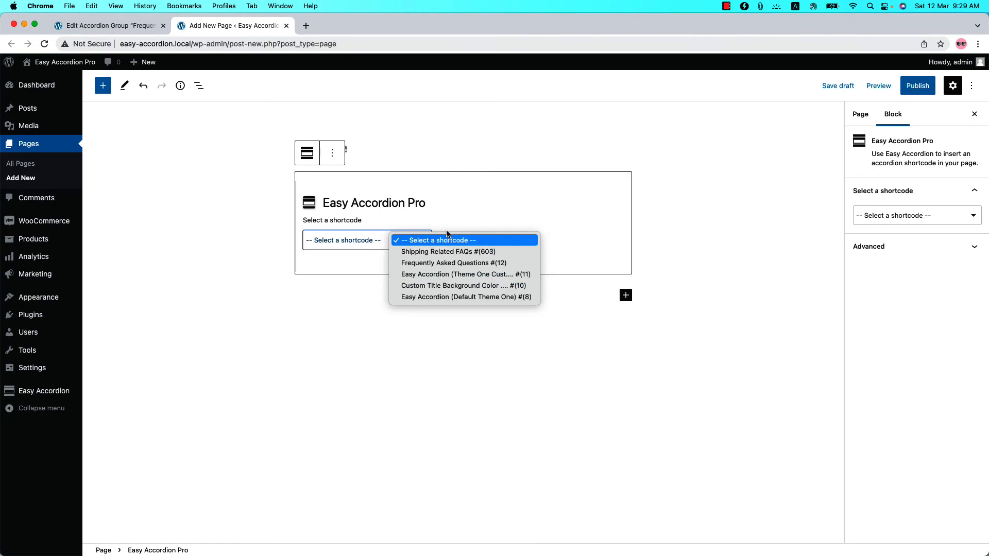
# Step: Choose the Frequently Asked Questions #(12) shortcode in the block and publish the page
pyautogui.click(451, 262)
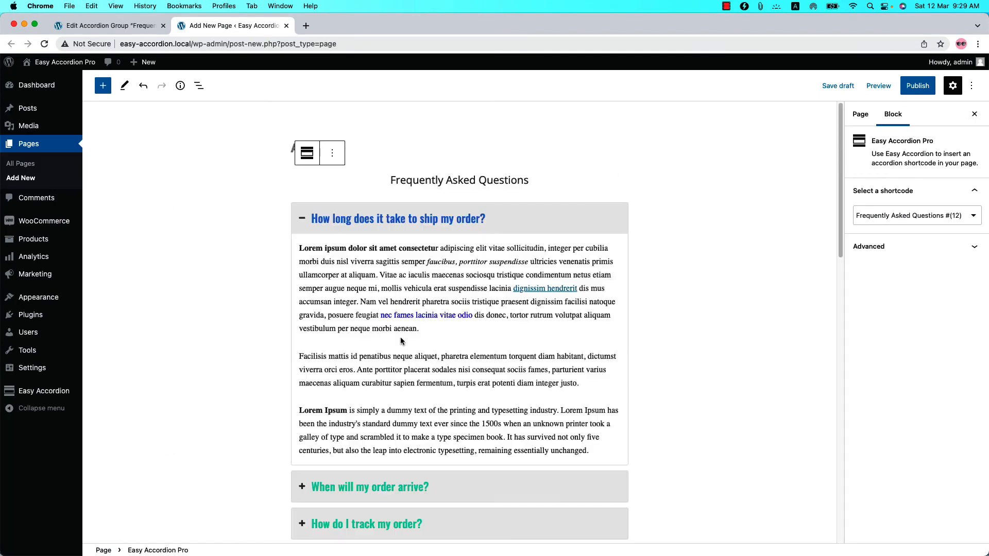
pyautogui.click(917, 85)
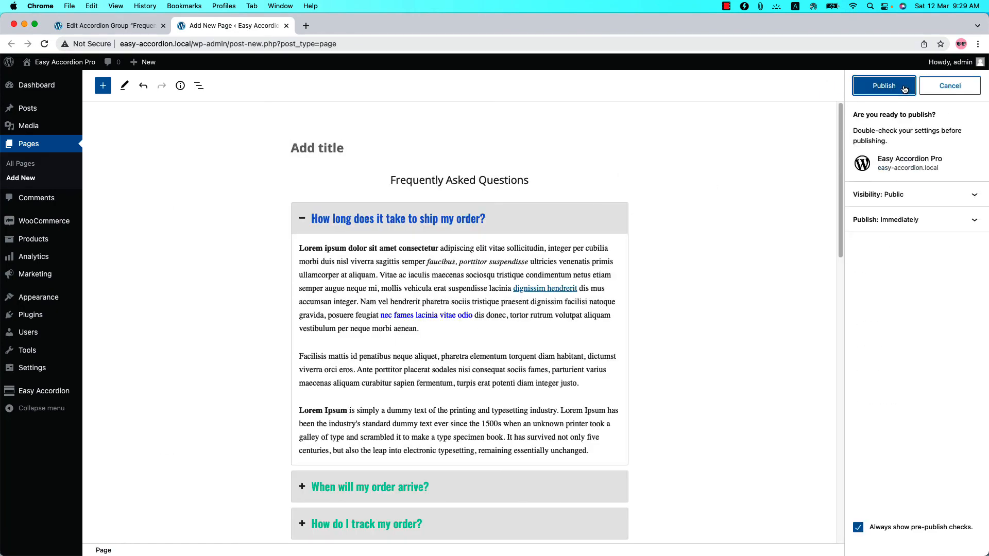
pyautogui.click(884, 86)
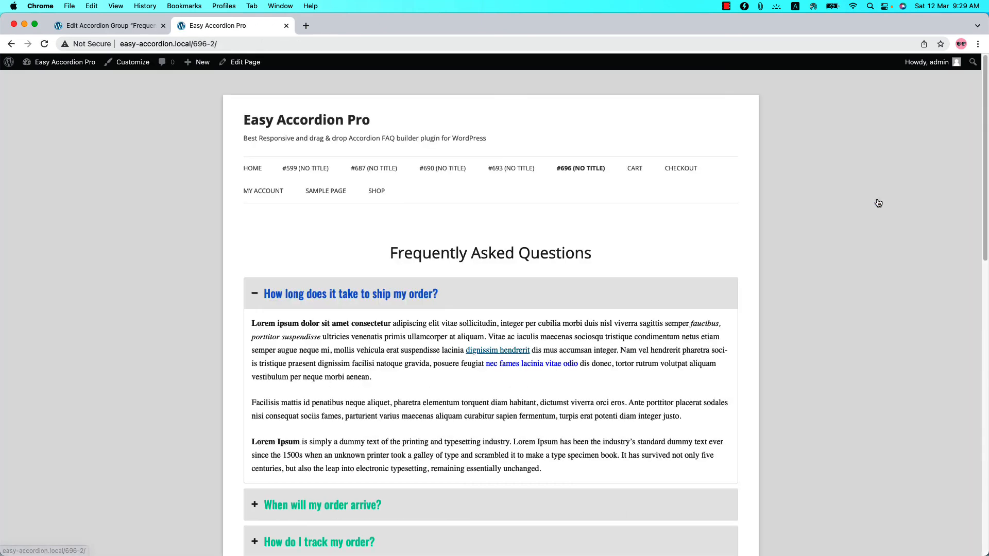
pyautogui.moveTo(666, 251)
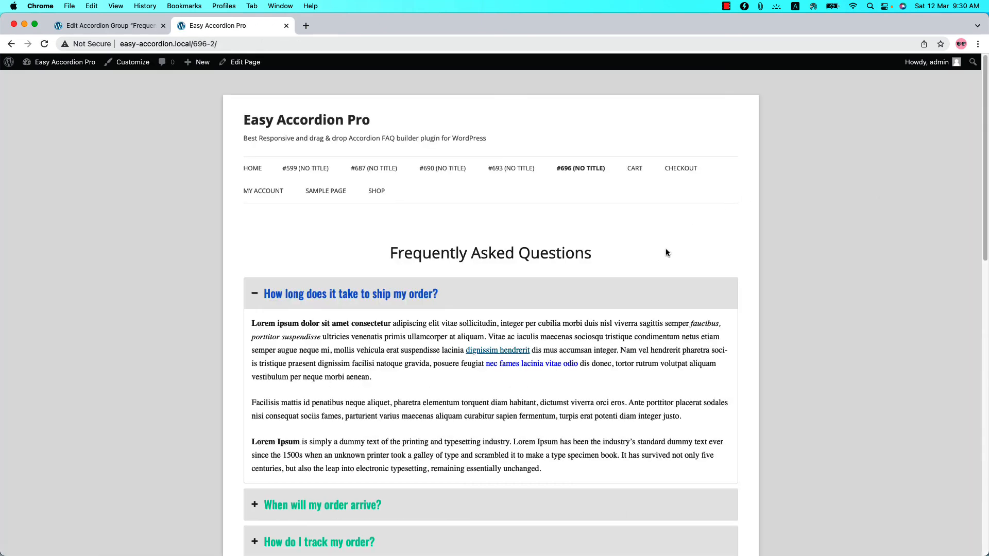
pyautogui.scroll(-3)
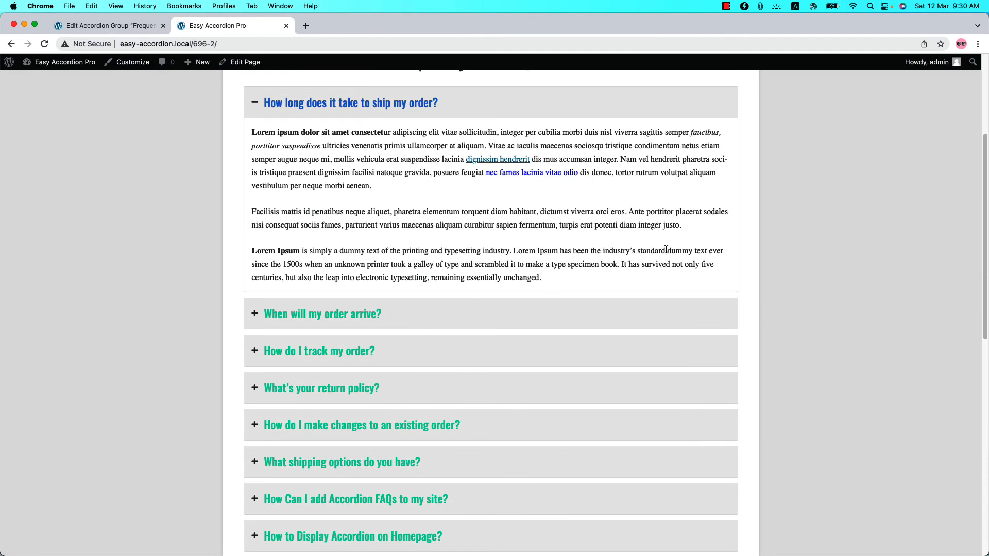